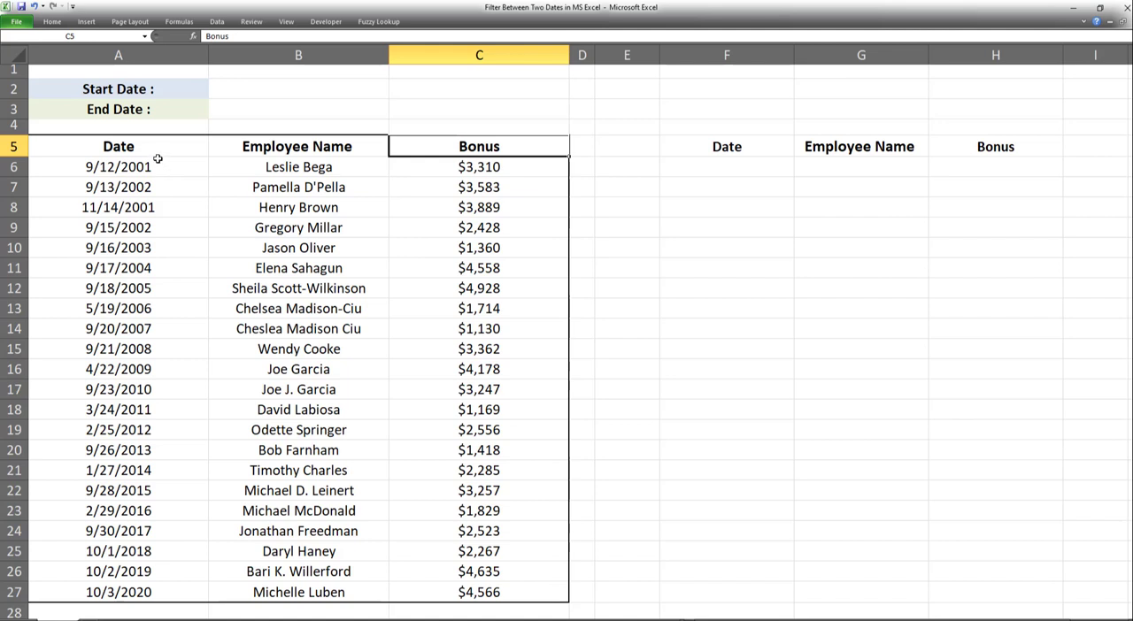
pyautogui.moveTo(149, 145)
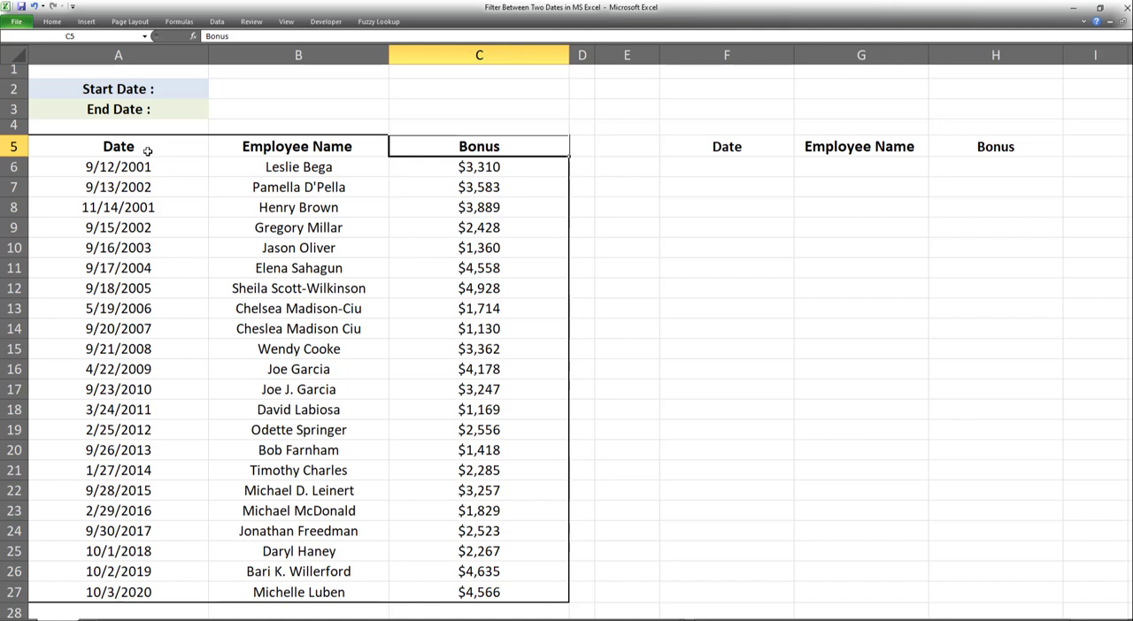
pyautogui.moveTo(181, 152)
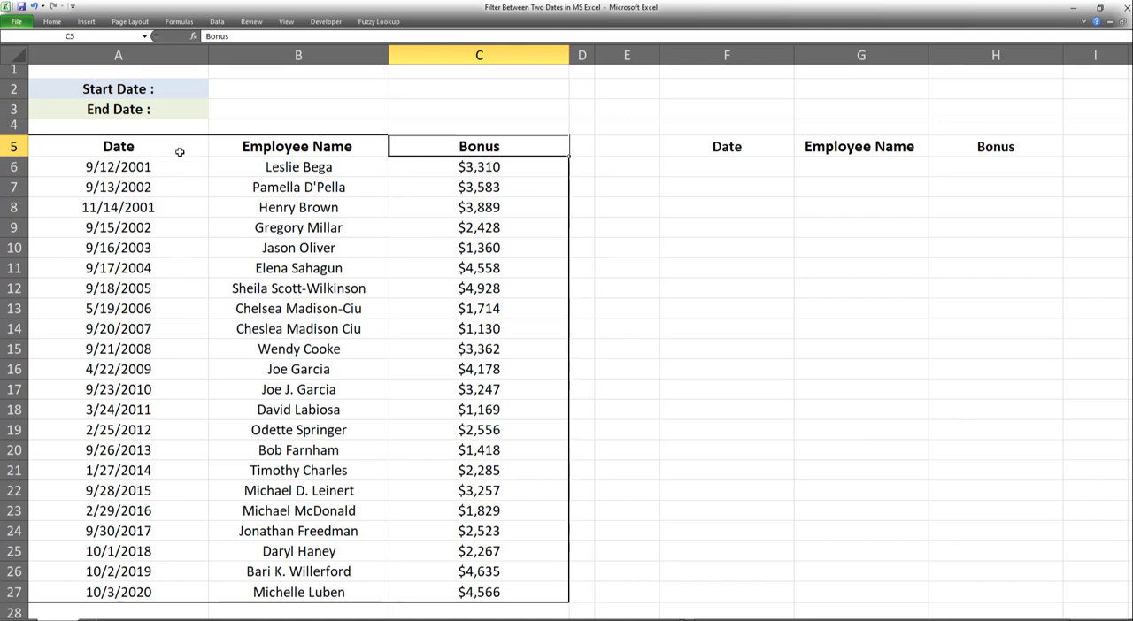
pyautogui.moveTo(131, 167)
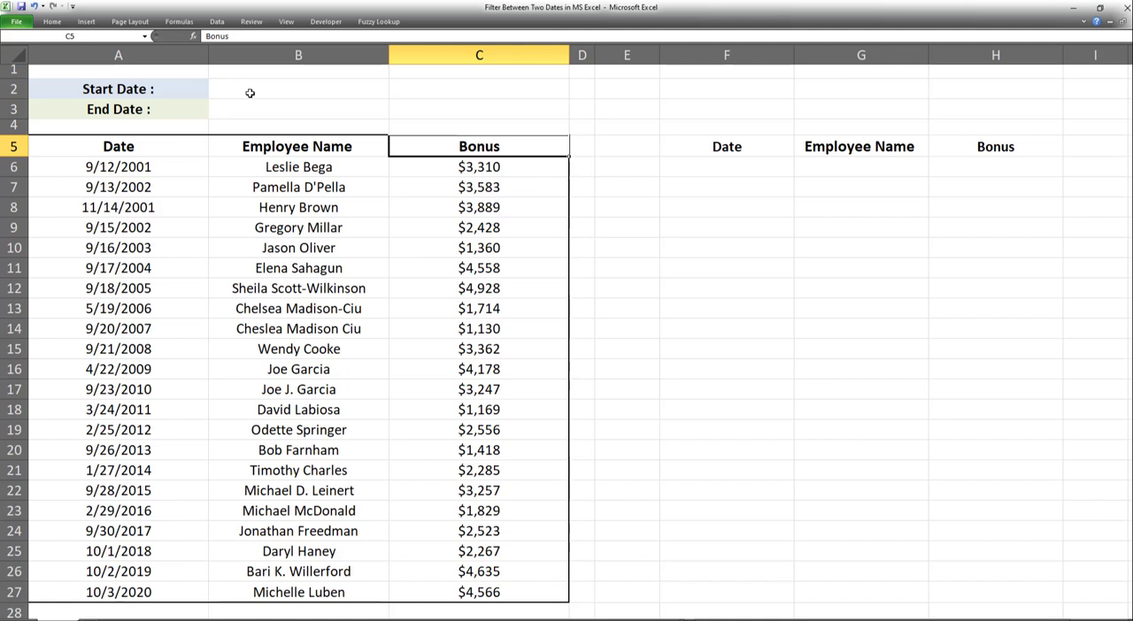
# Enter Start Date 1/1/2001 in B2 and End Date 1/1/2010 in B3
pyautogui.click(298, 88)
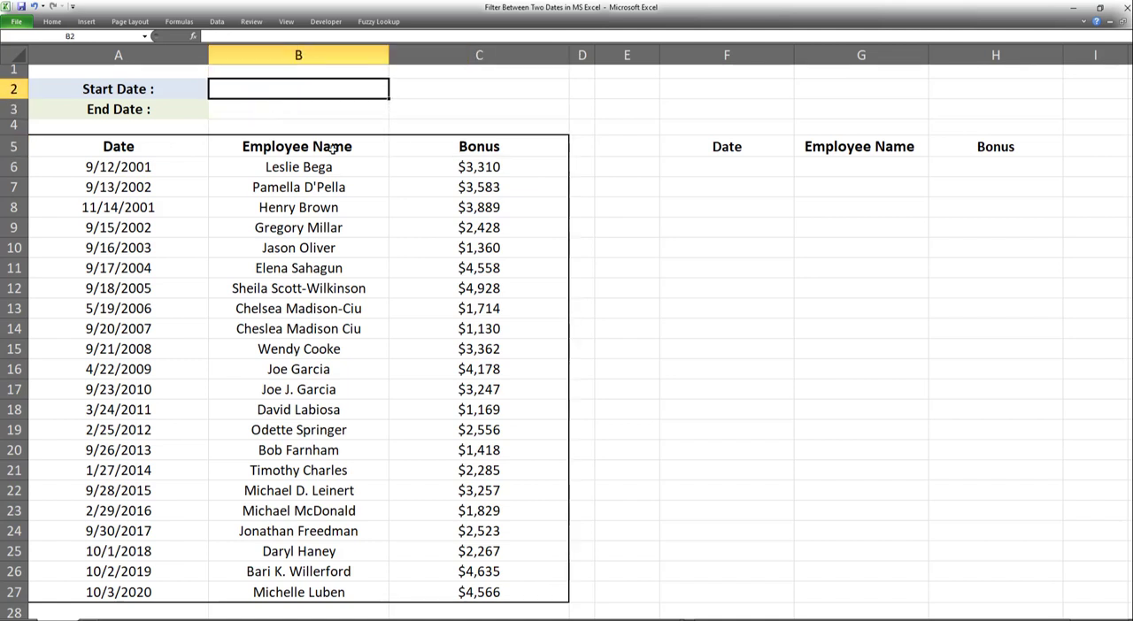
pyautogui.moveTo(425, 246)
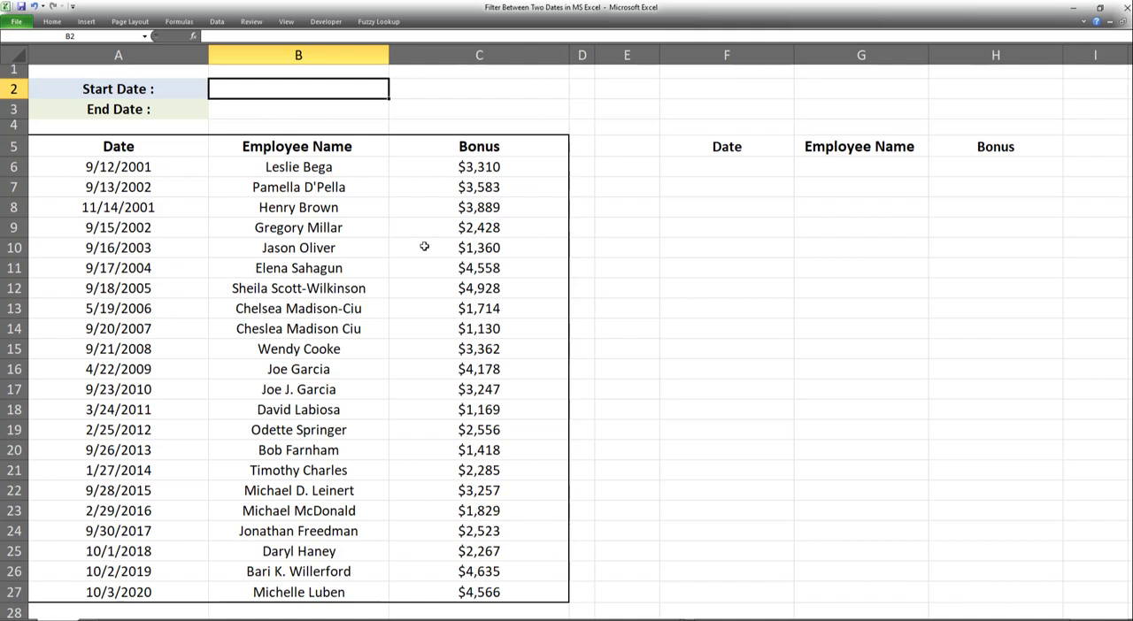
pyautogui.moveTo(492, 252)
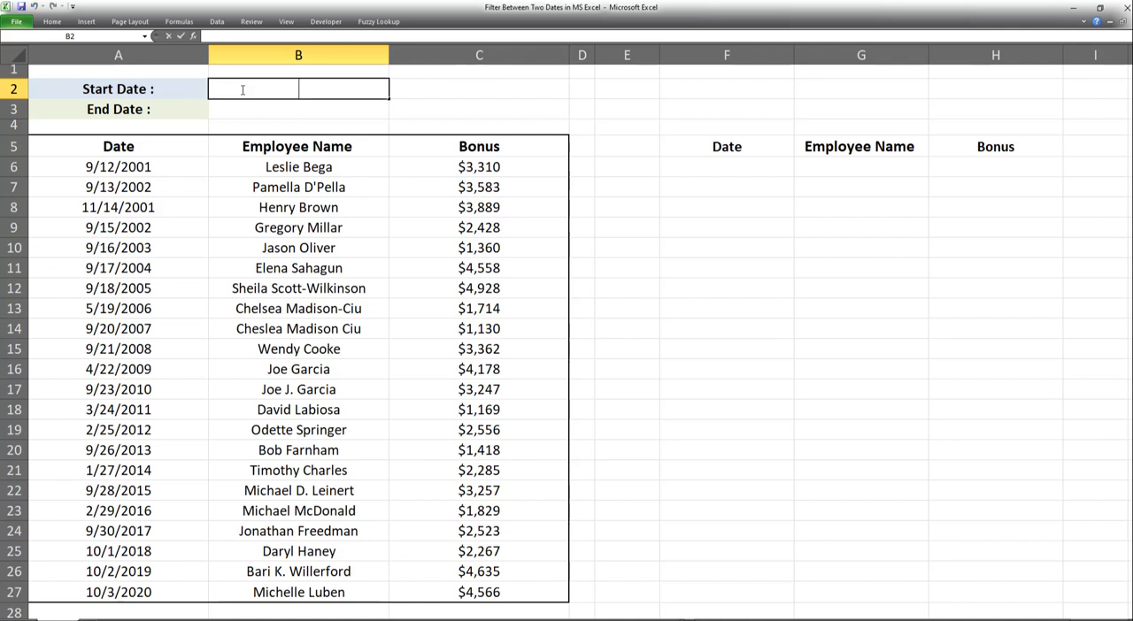
pyautogui.write('01/01/20')
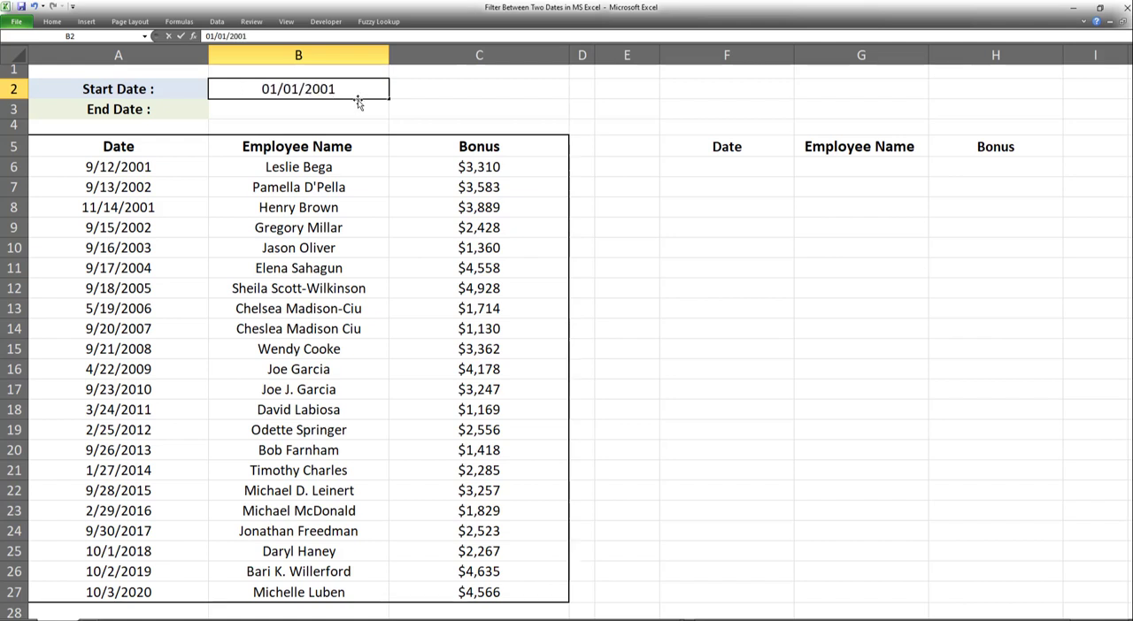
pyautogui.write('01/01')
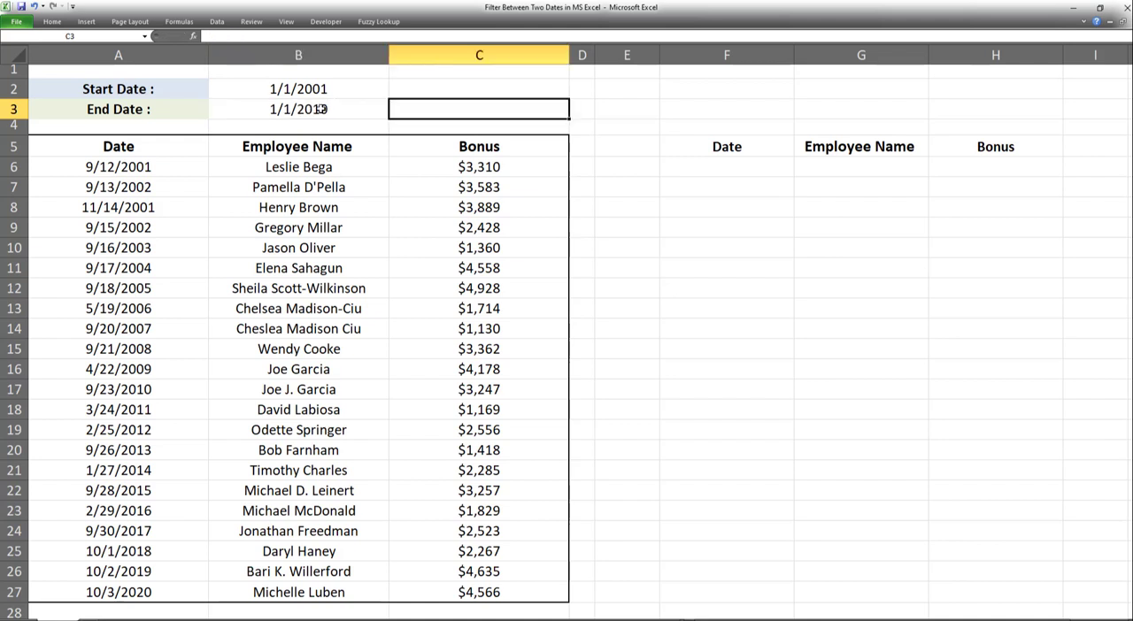
pyautogui.write('1/1/2010')
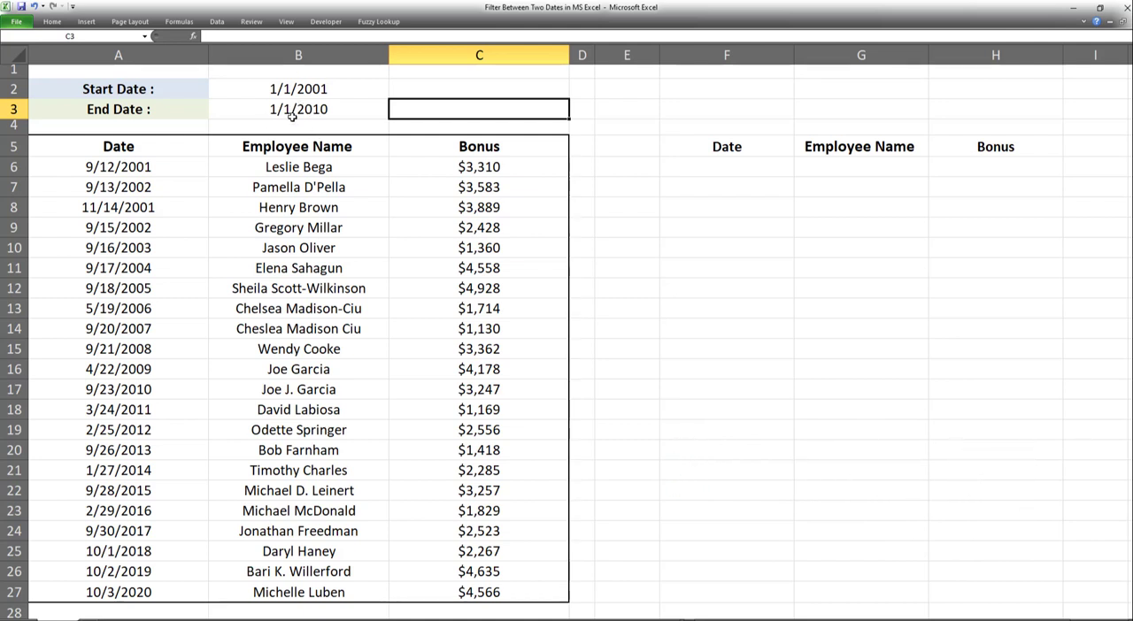
pyautogui.moveTo(291, 124)
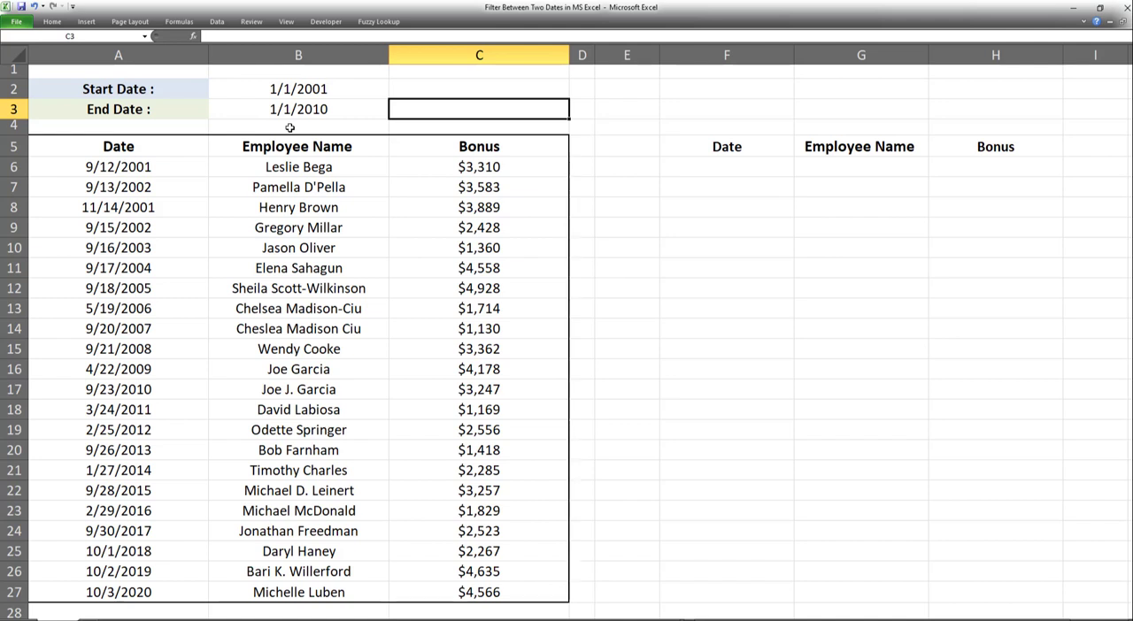
pyautogui.moveTo(287, 123)
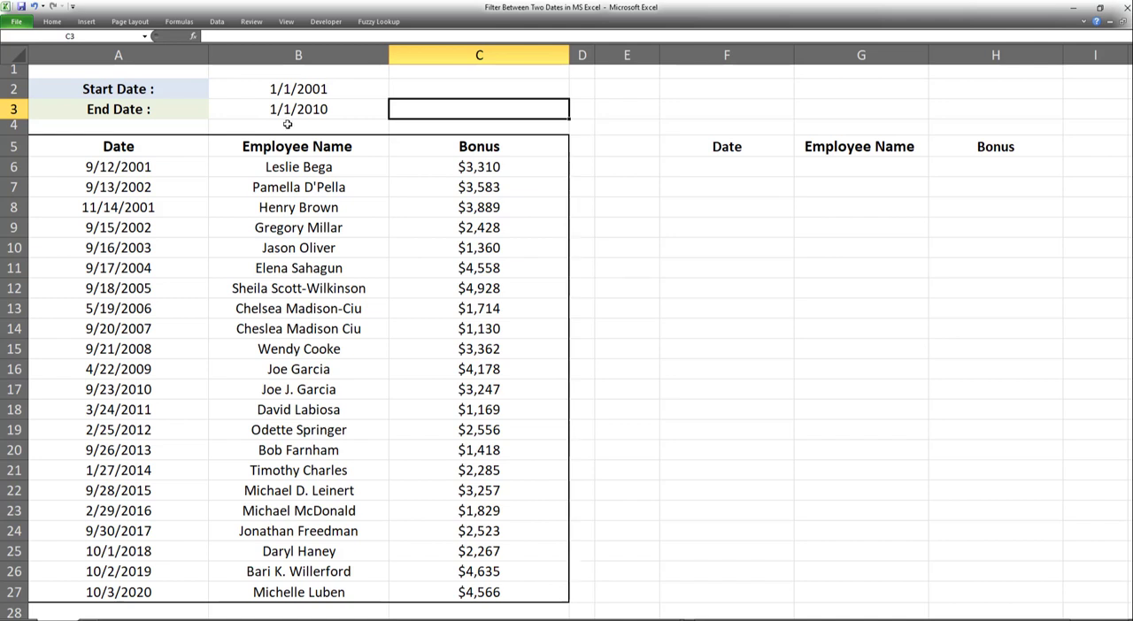
pyautogui.moveTo(333, 166)
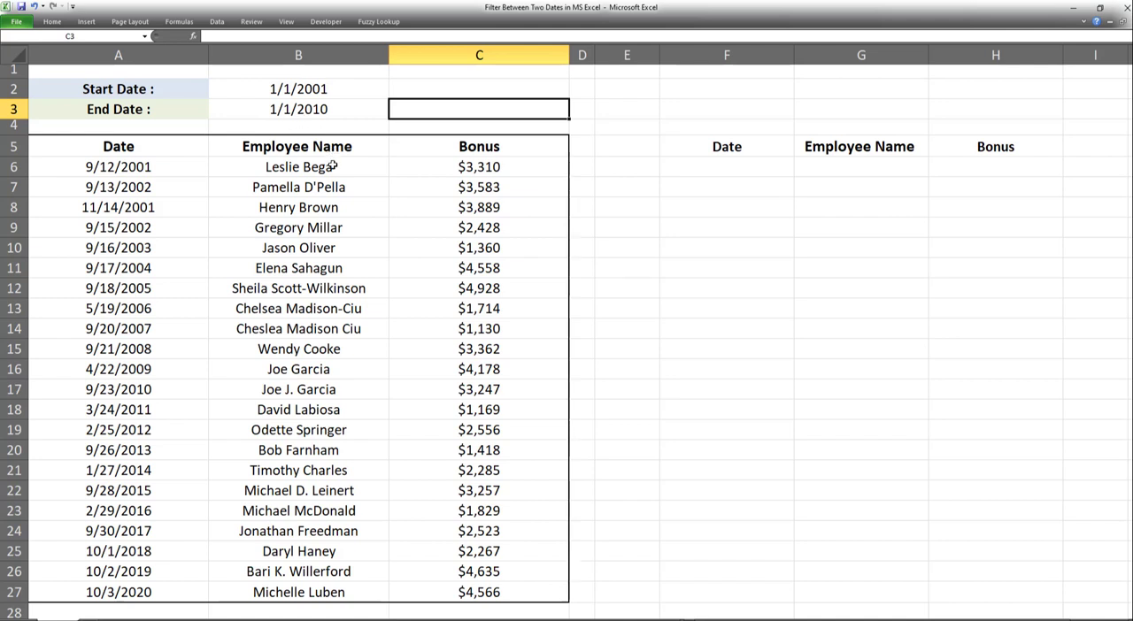
pyautogui.moveTo(659, 173)
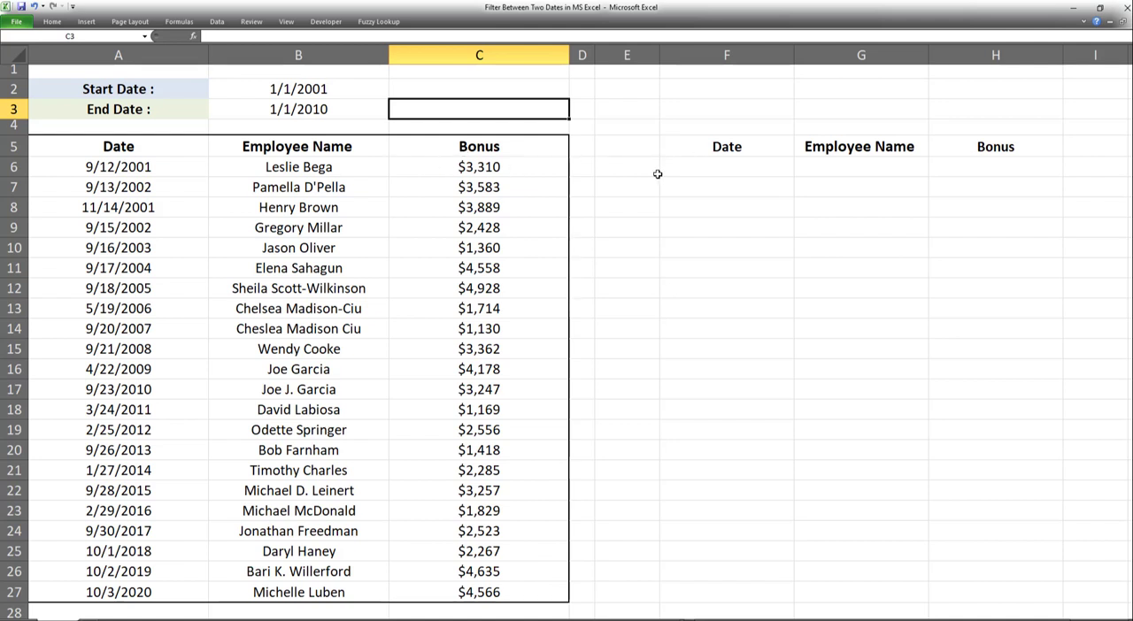
pyautogui.moveTo(269, 229)
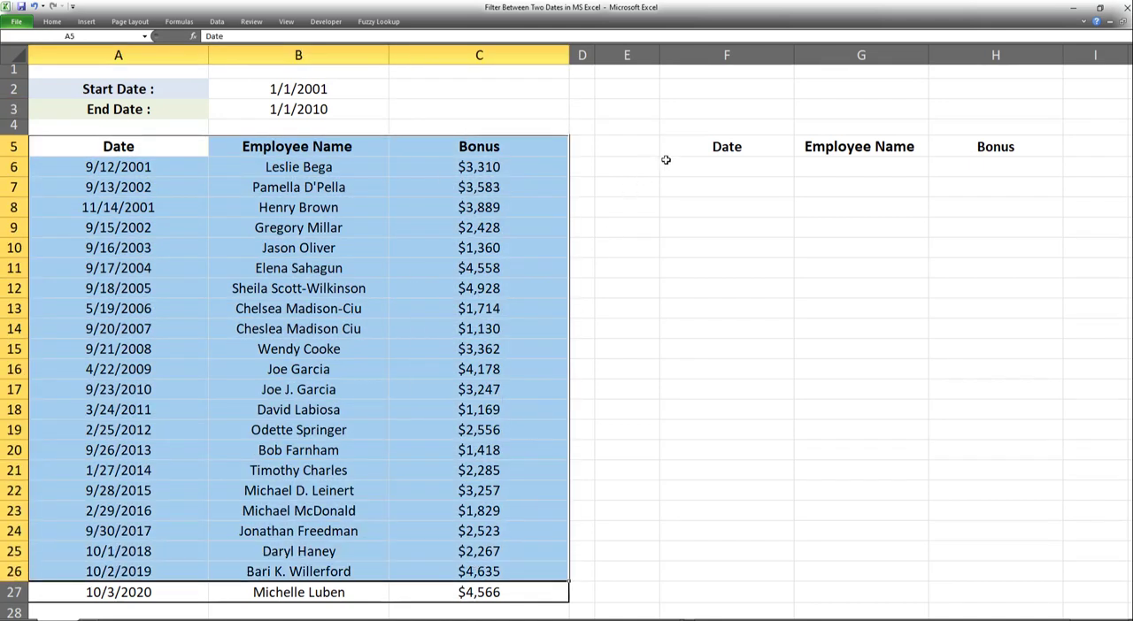
pyautogui.click(726, 146)
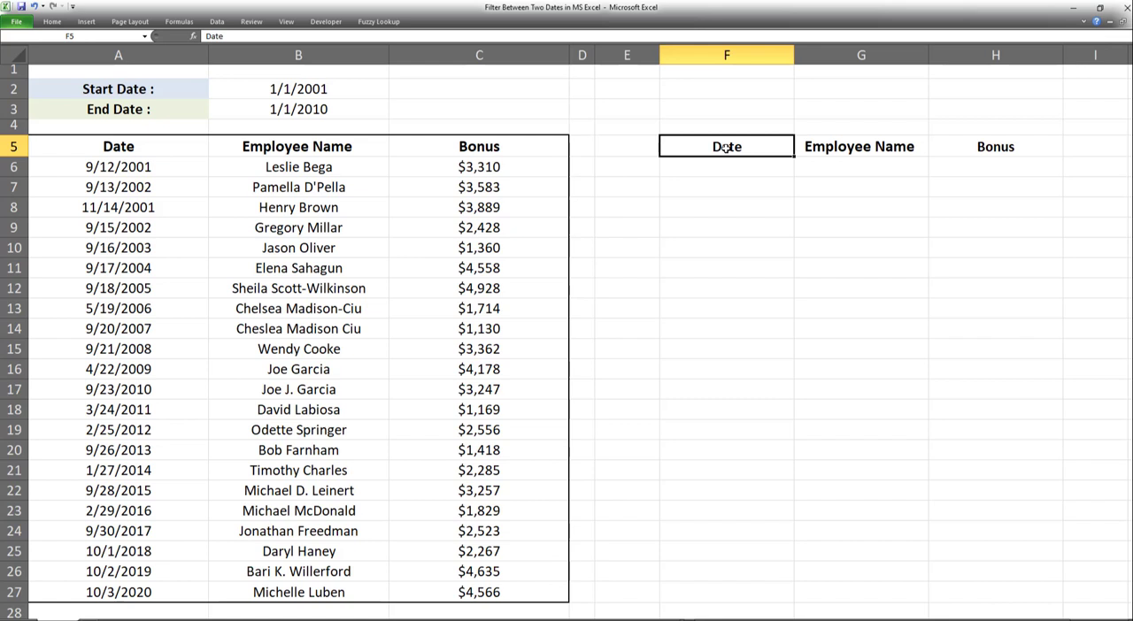
pyautogui.moveTo(738, 175)
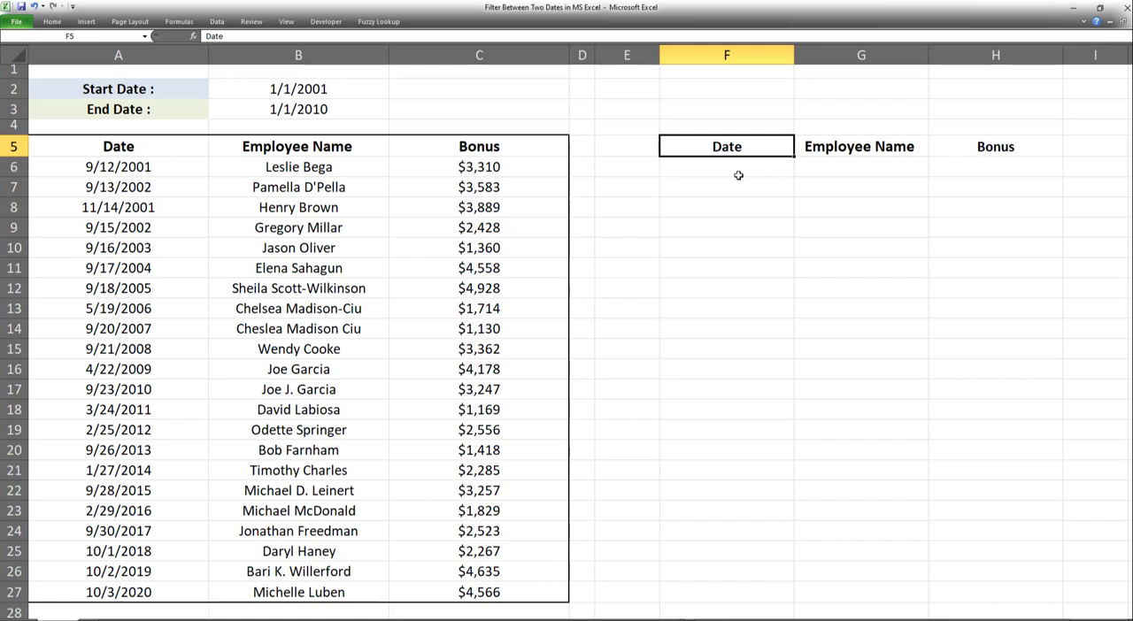
pyautogui.moveTo(718, 170)
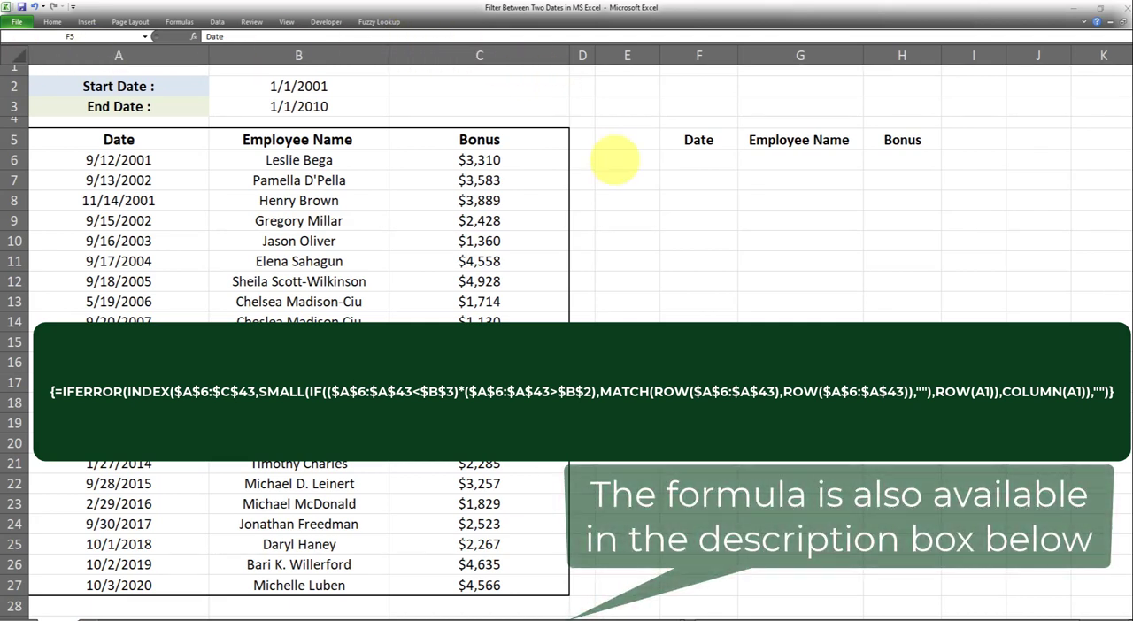
pyautogui.moveTo(529, 255)
pyautogui.write('=IFERROR(INDEX($A$6:$C$43,SMALL(IF(($A$6:$A$43<$B$3)*($A$6:$A$43>$B$2),MATCH(ROW($A$6:$A$43),ROW($A$6:$A$43)),""),ROW(A1)),COLUMN(A1)),"")')
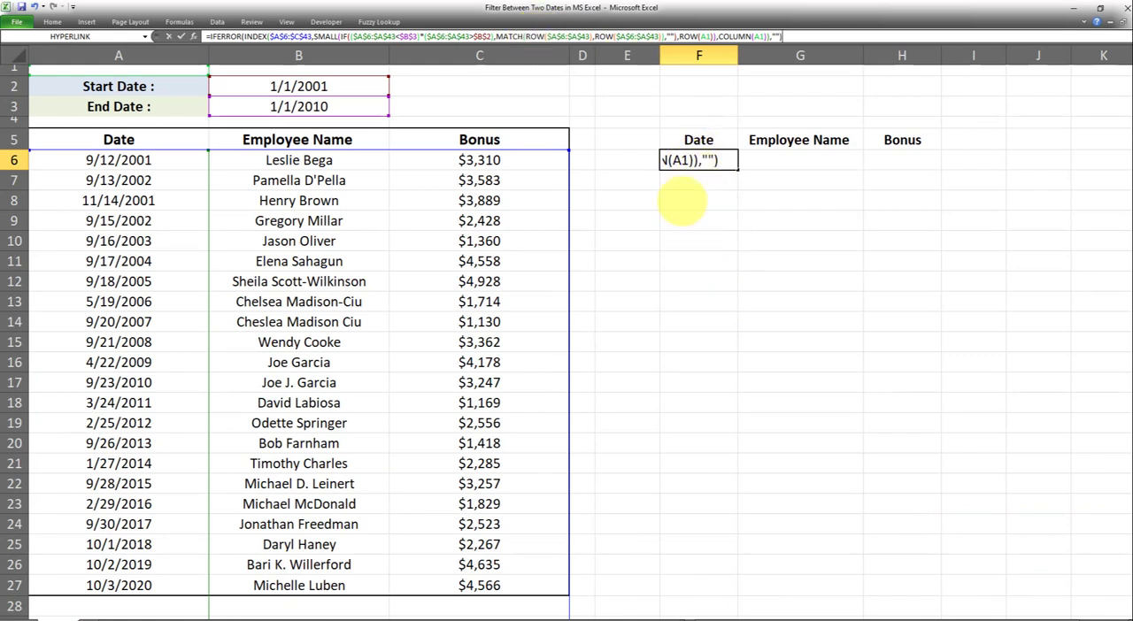
# Commit the F6 filter formula as an array formula and select the Bonus results for Currency format
pyautogui.press('ctrl+shift+enter')
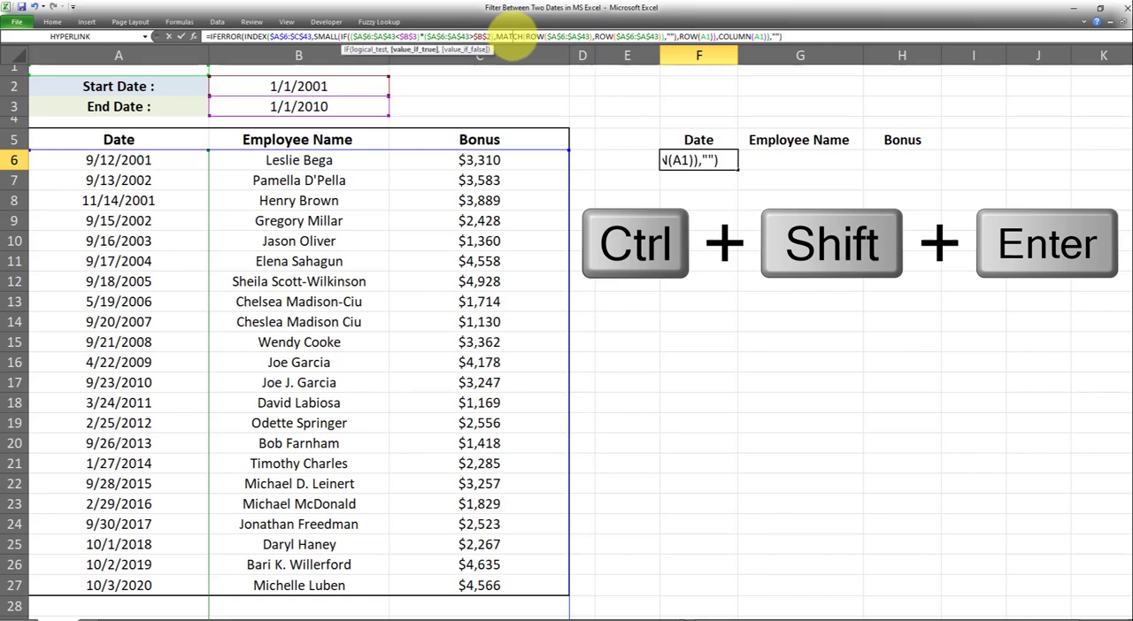
pyautogui.press('ctrl+shift+enter')
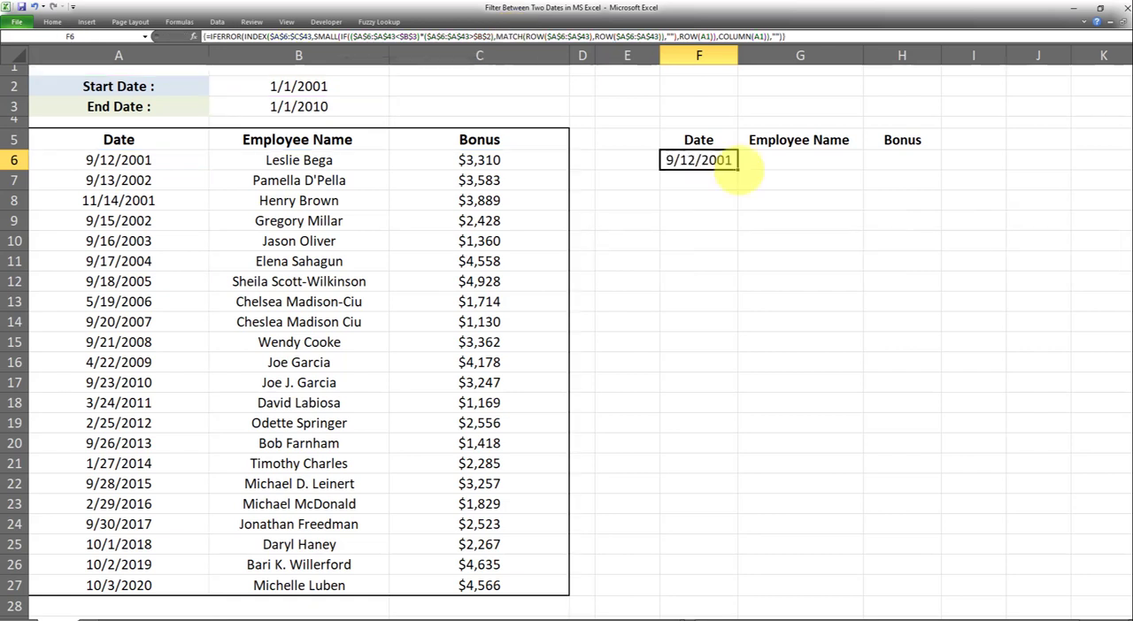
pyautogui.click(800, 159)
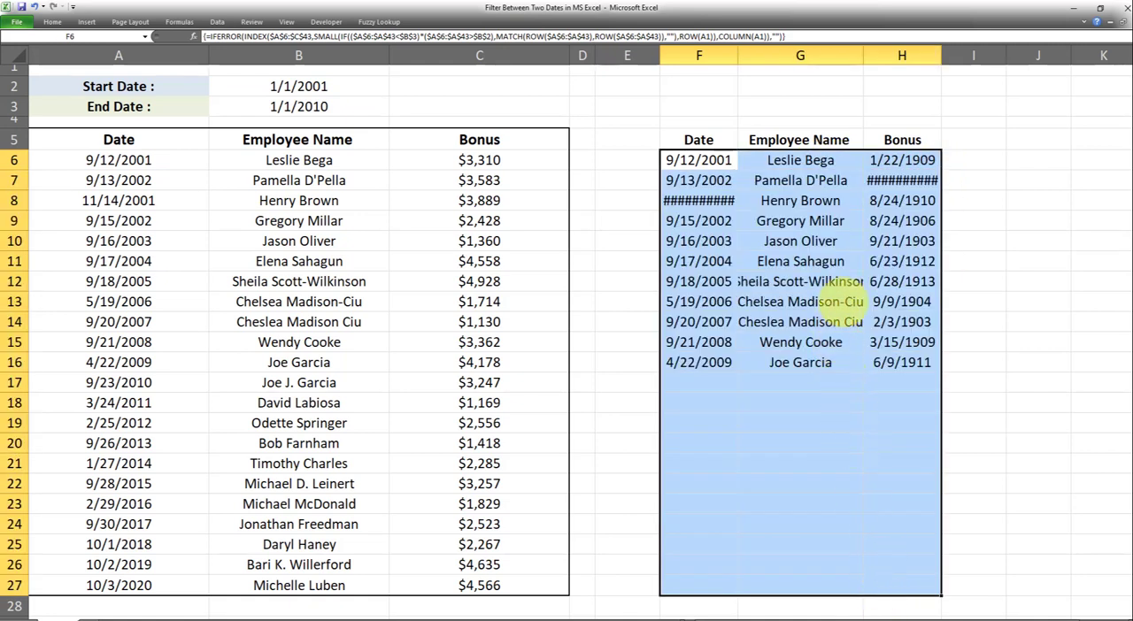
pyautogui.click(902, 262)
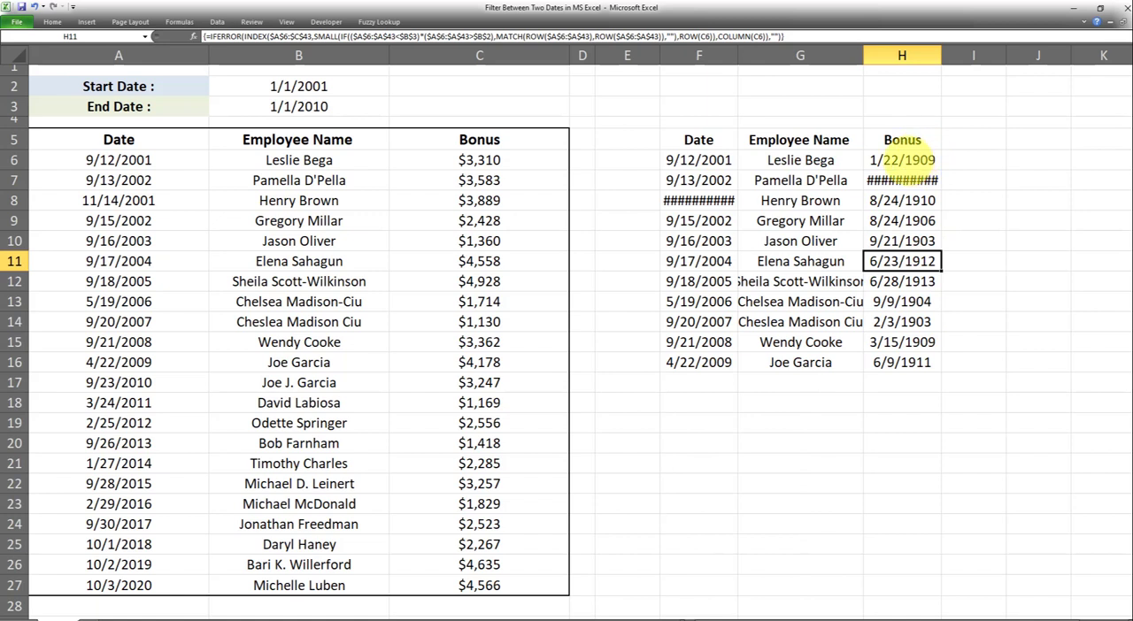
pyautogui.click(902, 54)
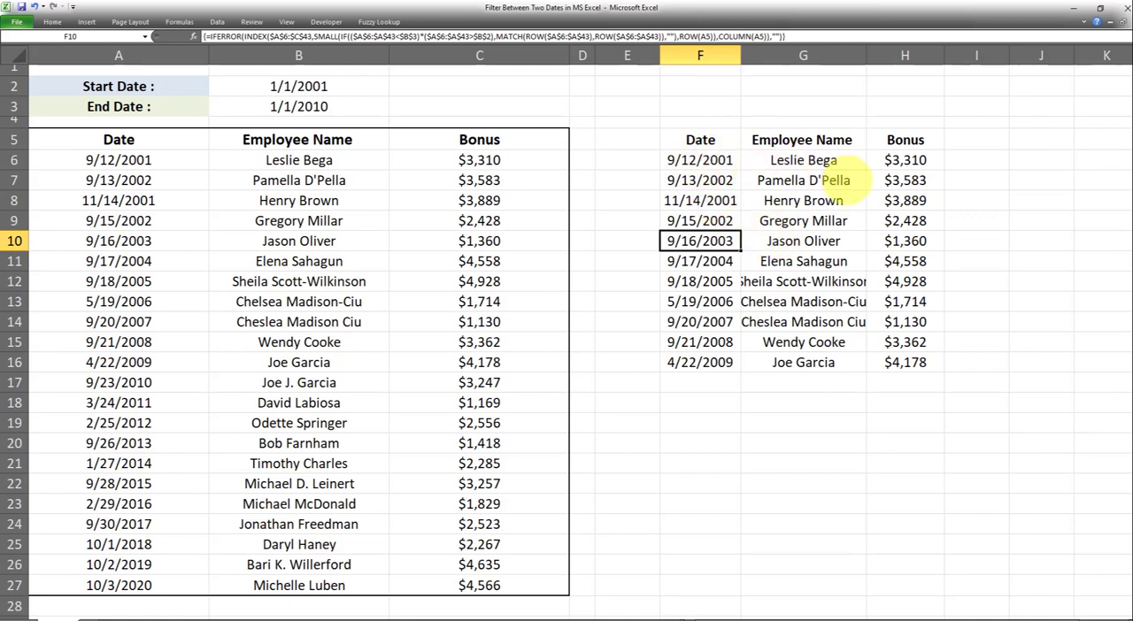
pyautogui.moveTo(701, 210)
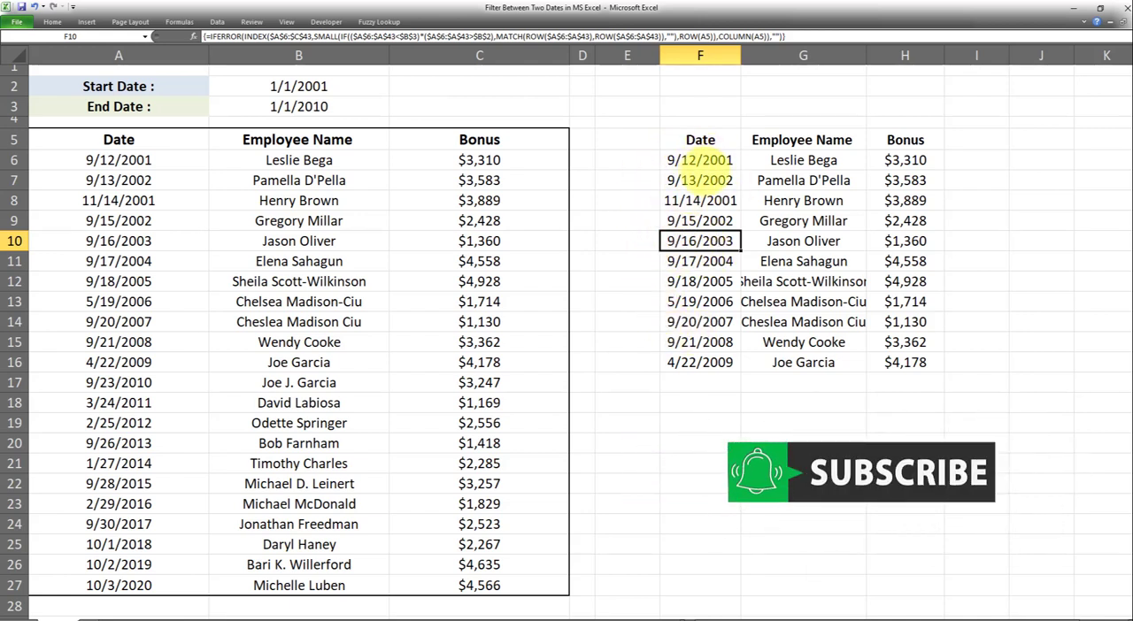
# Change the Start Date to 1/1/2005 so only 2005–2009 records remain
pyautogui.moveTo(701, 160); pyautogui.dragTo(701, 262)
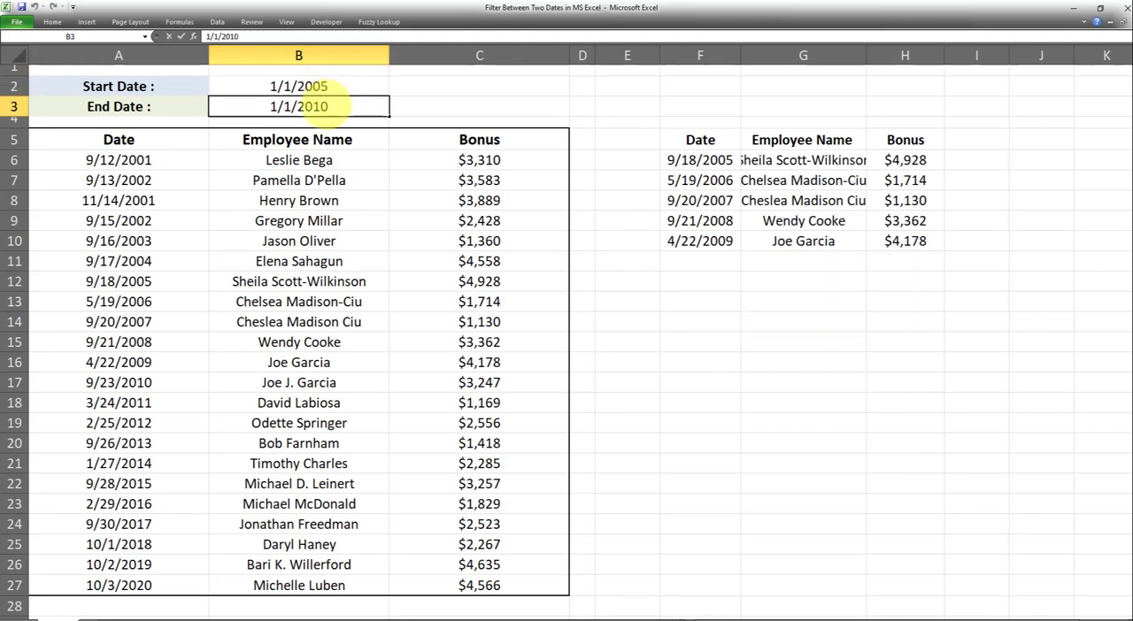
# Change the End Date in B3 to 1/1/2015 and confirm it
pyautogui.write('1/1/2015')
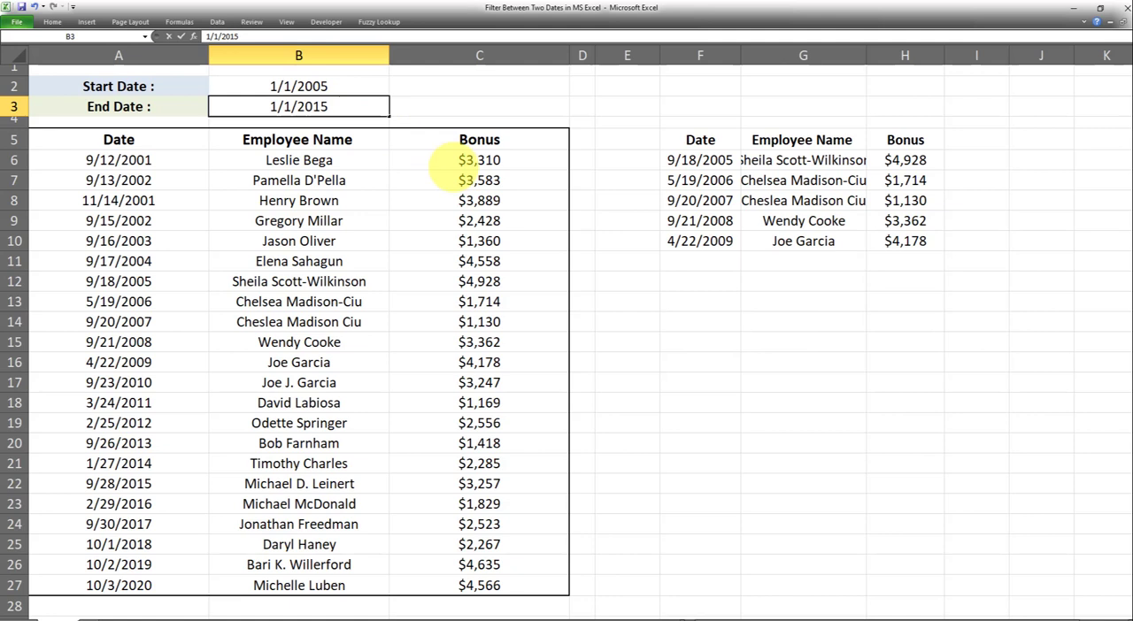
pyautogui.click(478, 107)
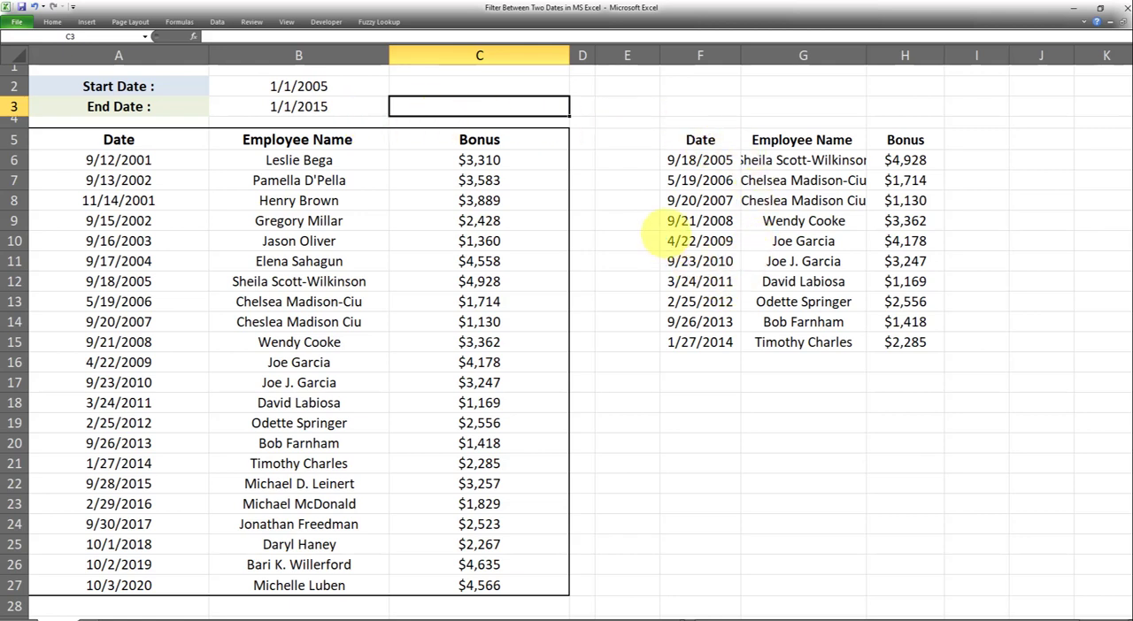
pyautogui.moveTo(779, 460)
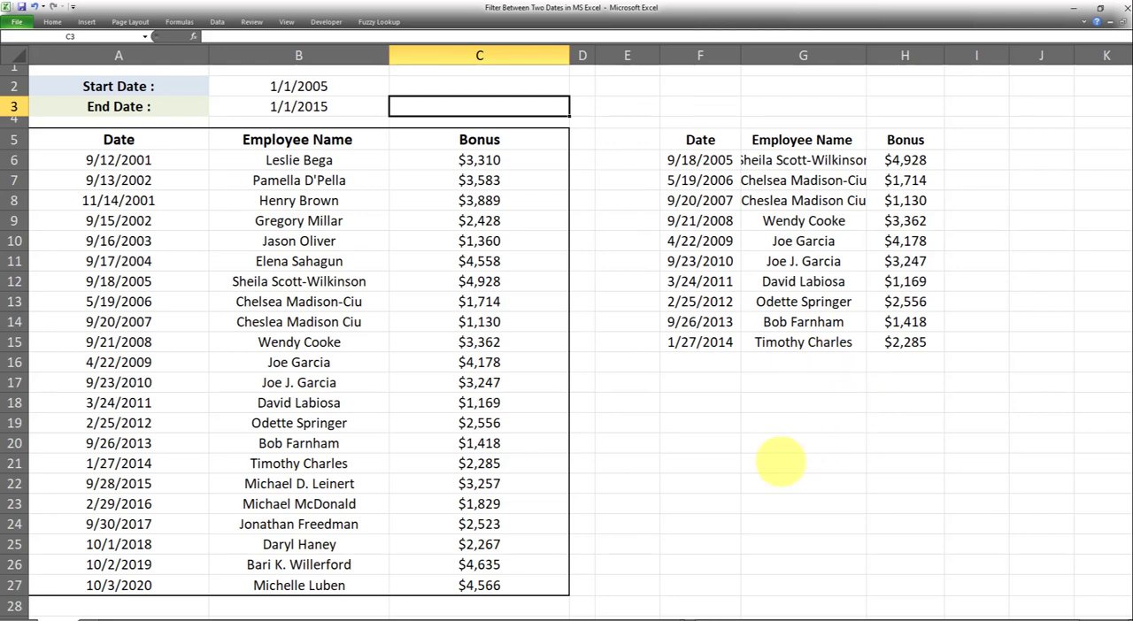
pyautogui.moveTo(636, 251)
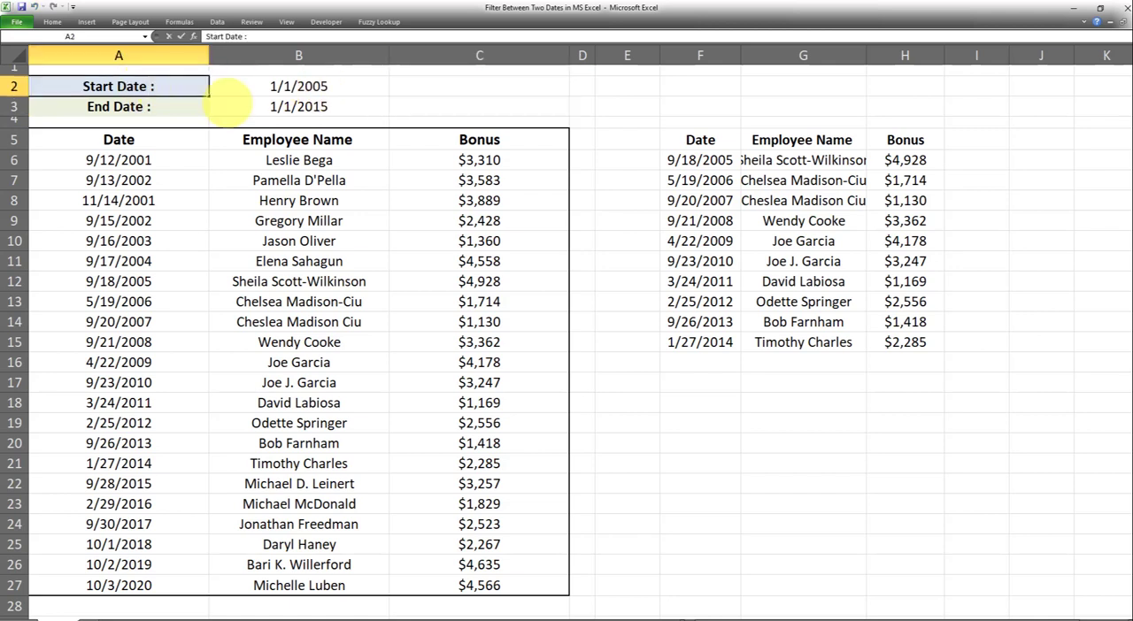
# Insert the (MM/DD/YYYY) hint into the Start Date and End Date labels
pyautogui.write('(')
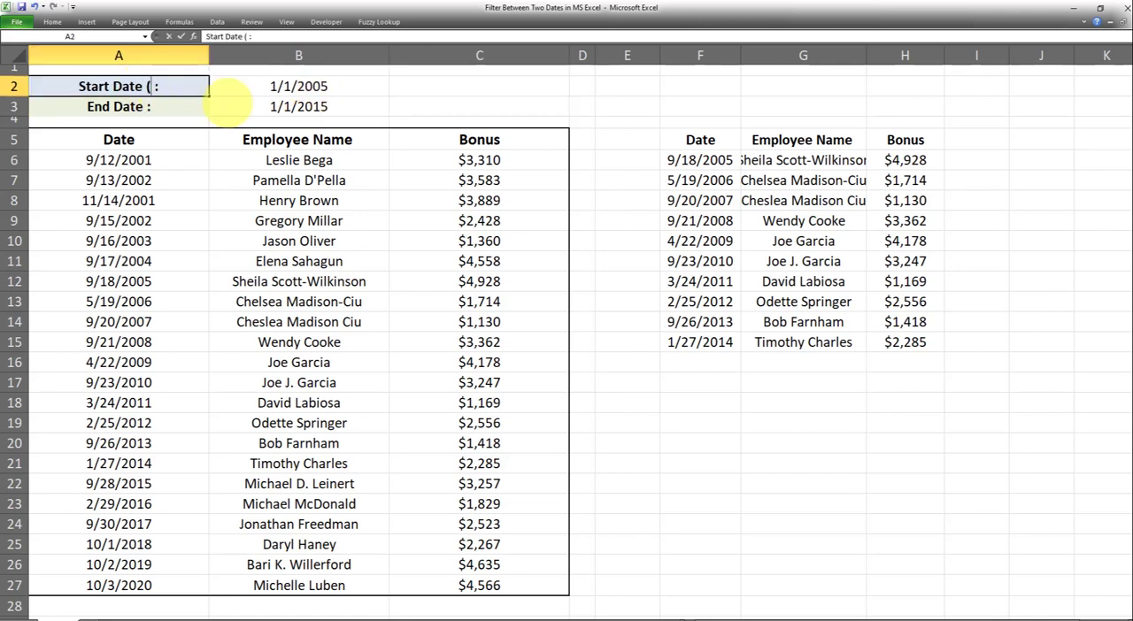
pyautogui.write('MM')
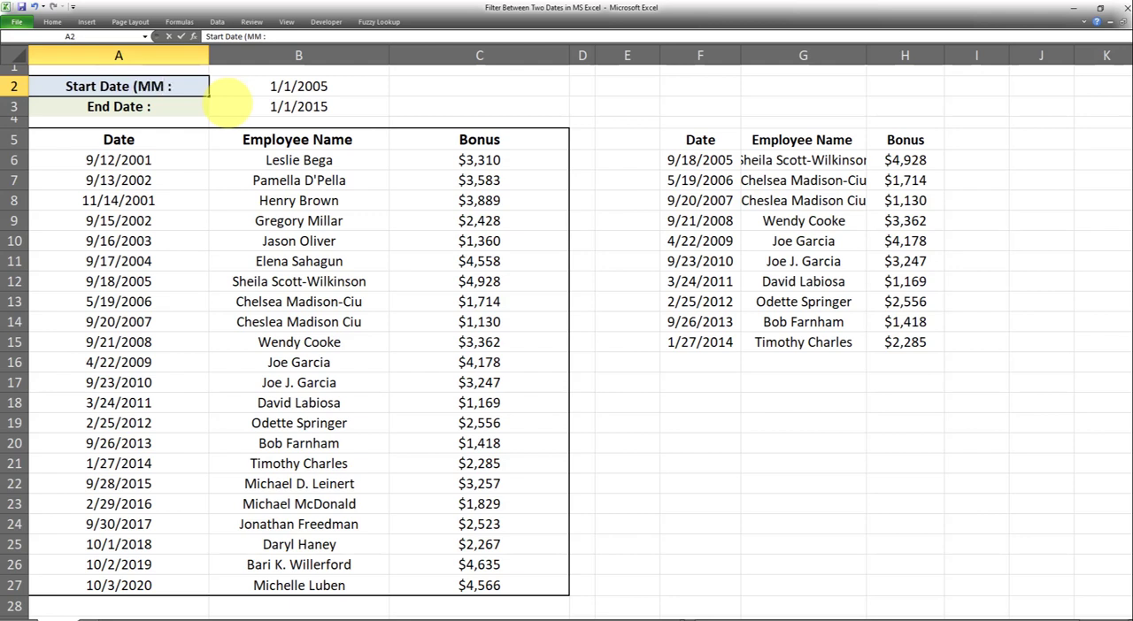
pyautogui.write('DD/YYYY')
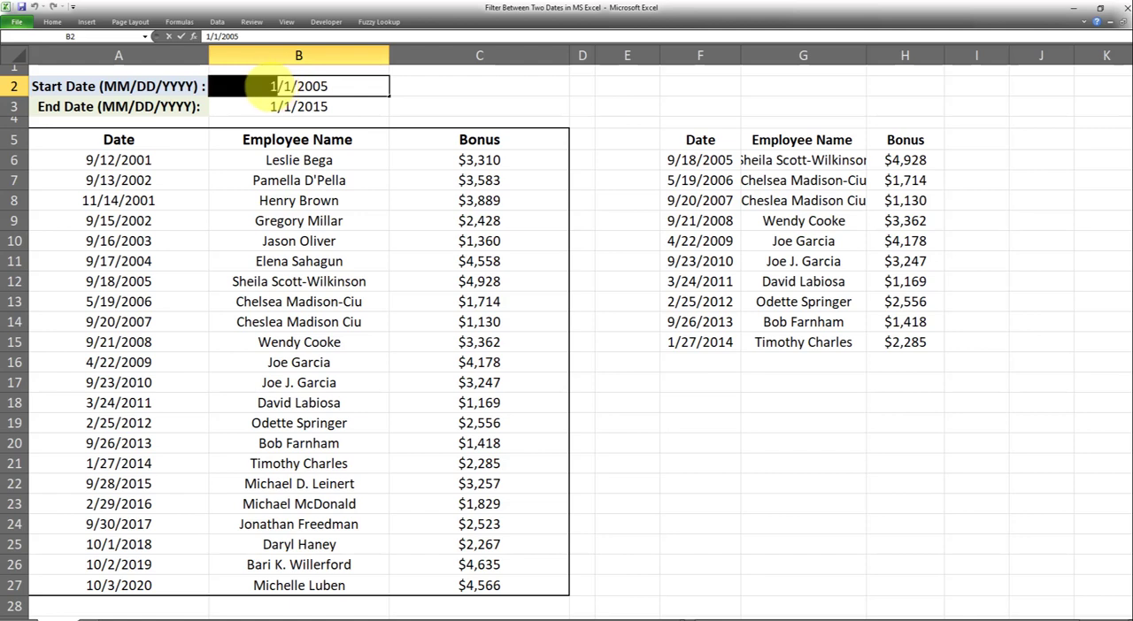
pyautogui.rightClick(298, 85)
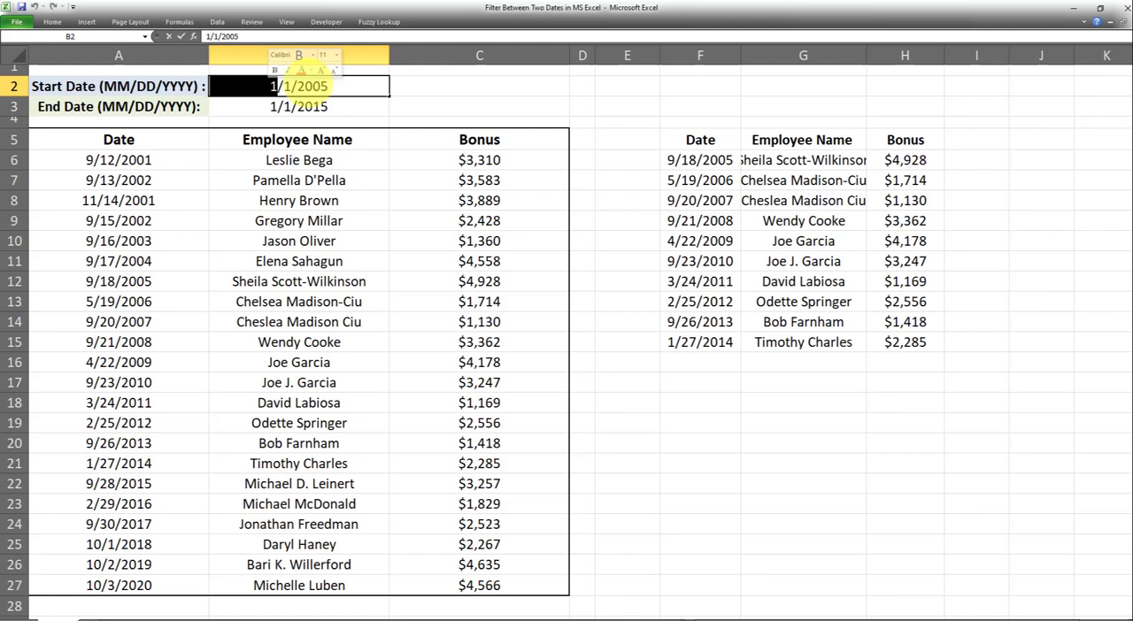
# Try 20/1/2005 as the start date, then correct it to month-first 01/20/2005
pyautogui.write('20')
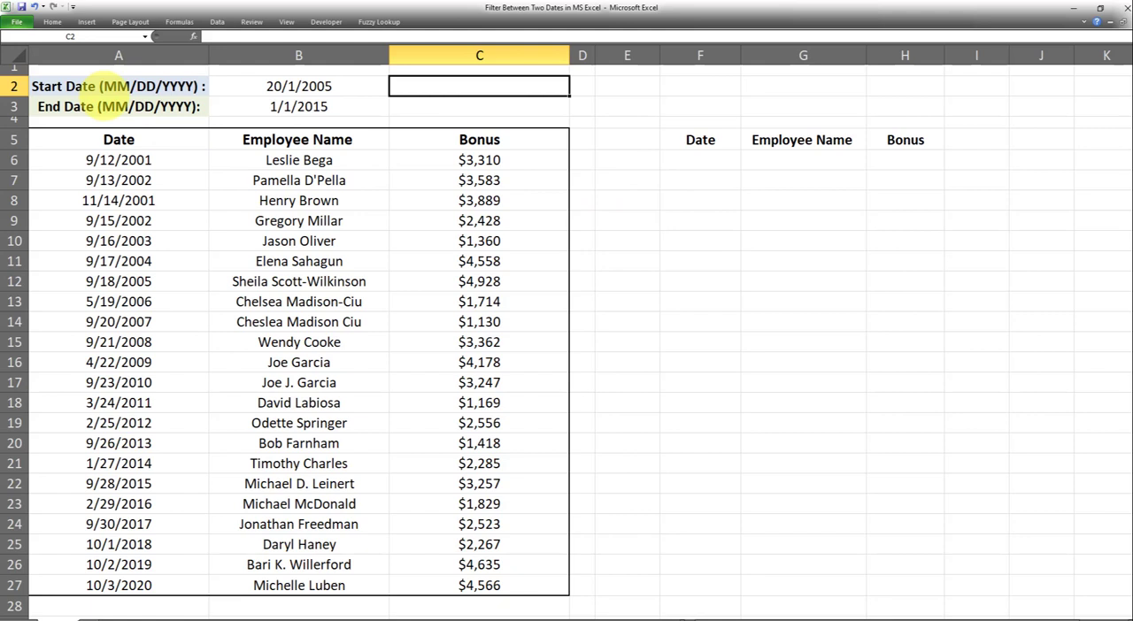
pyautogui.click(298, 85)
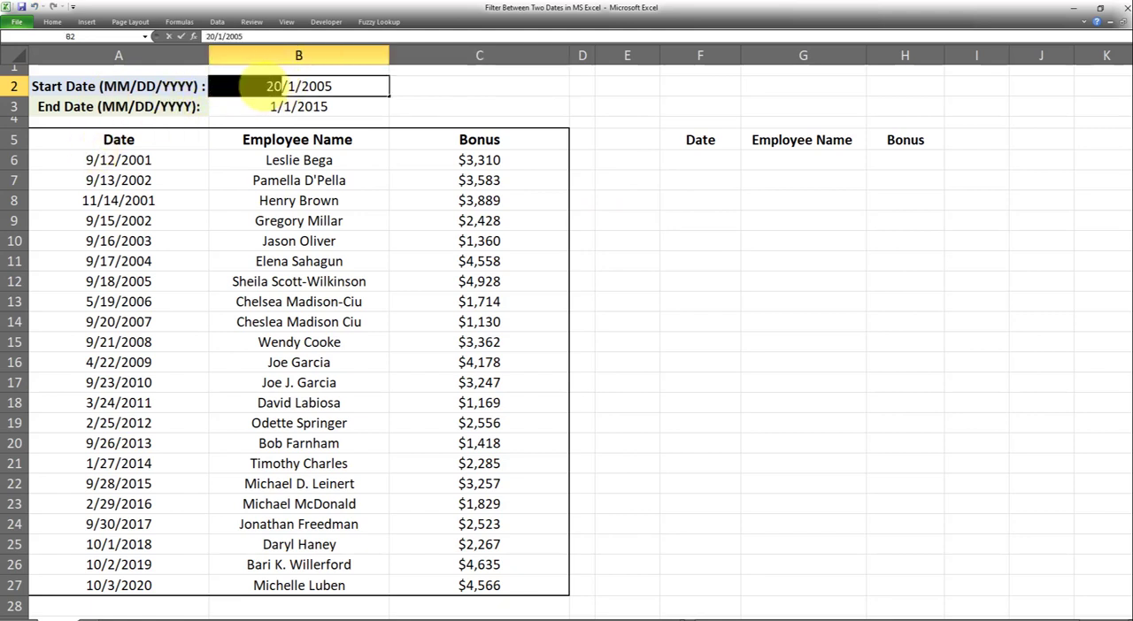
pyautogui.write('01/1/2005')
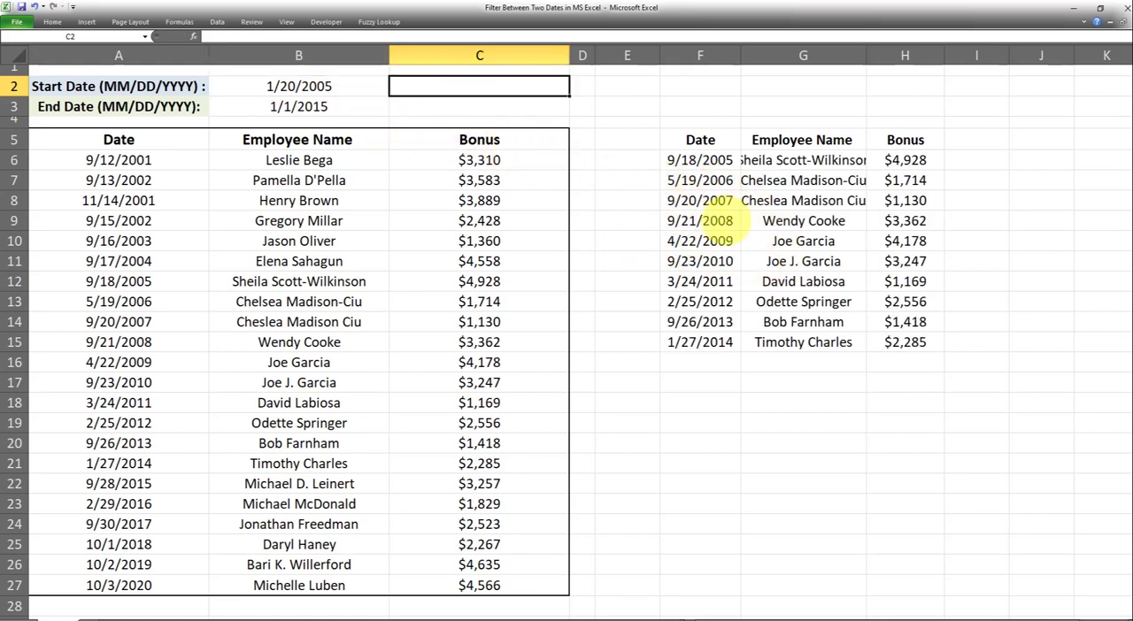
pyautogui.moveTo(186, 188)
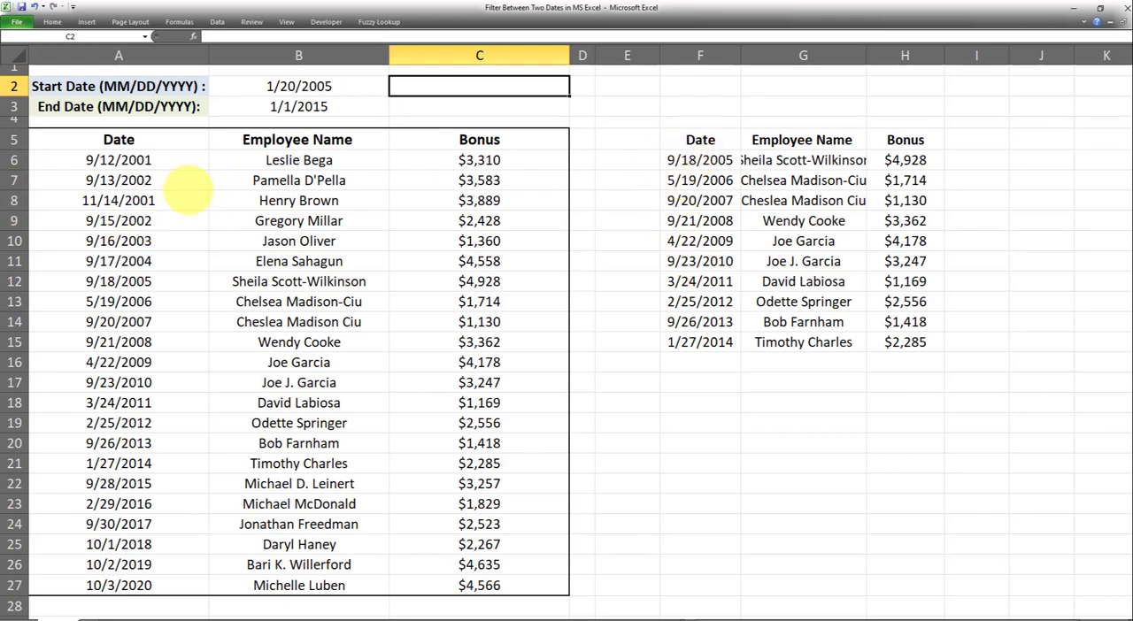
pyautogui.moveTo(655, 287)
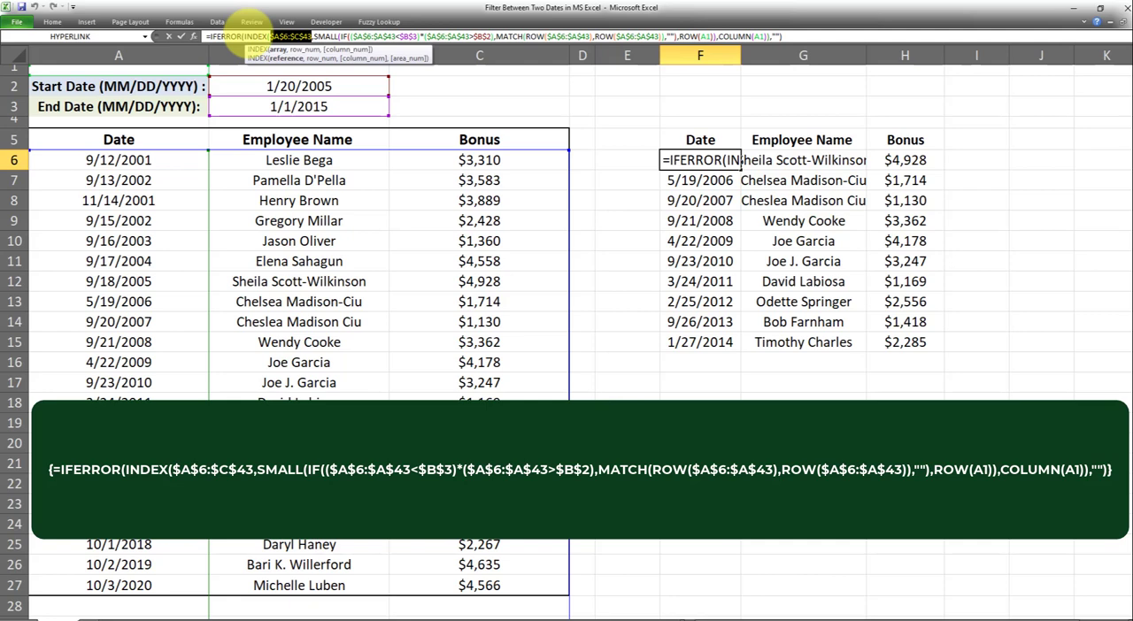
pyautogui.moveTo(287, 21)
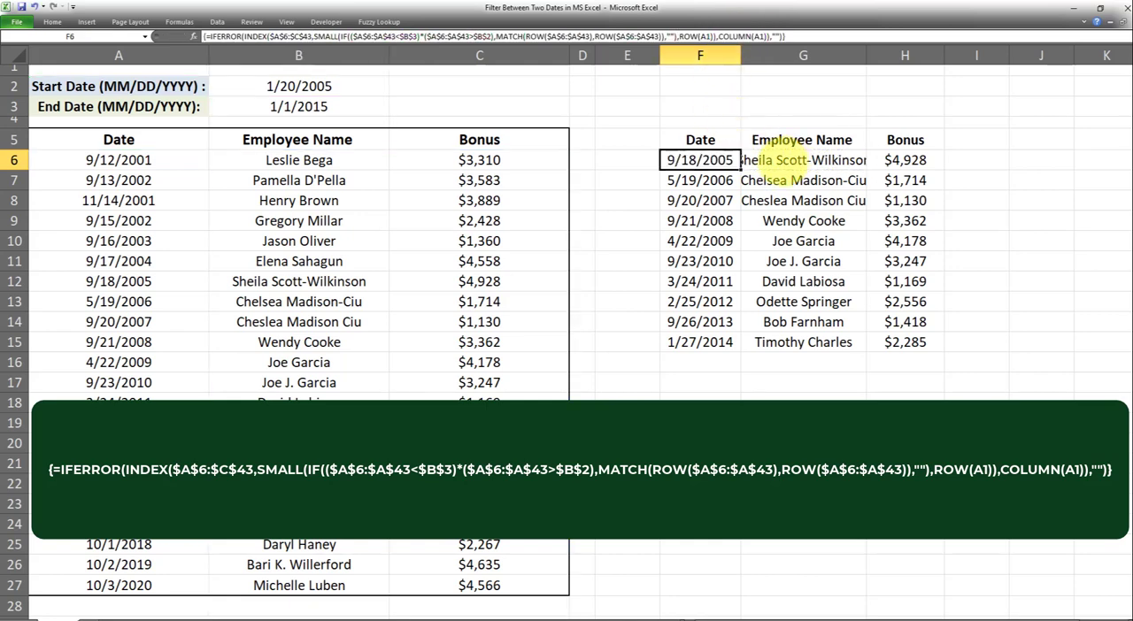
pyautogui.click(803, 159)
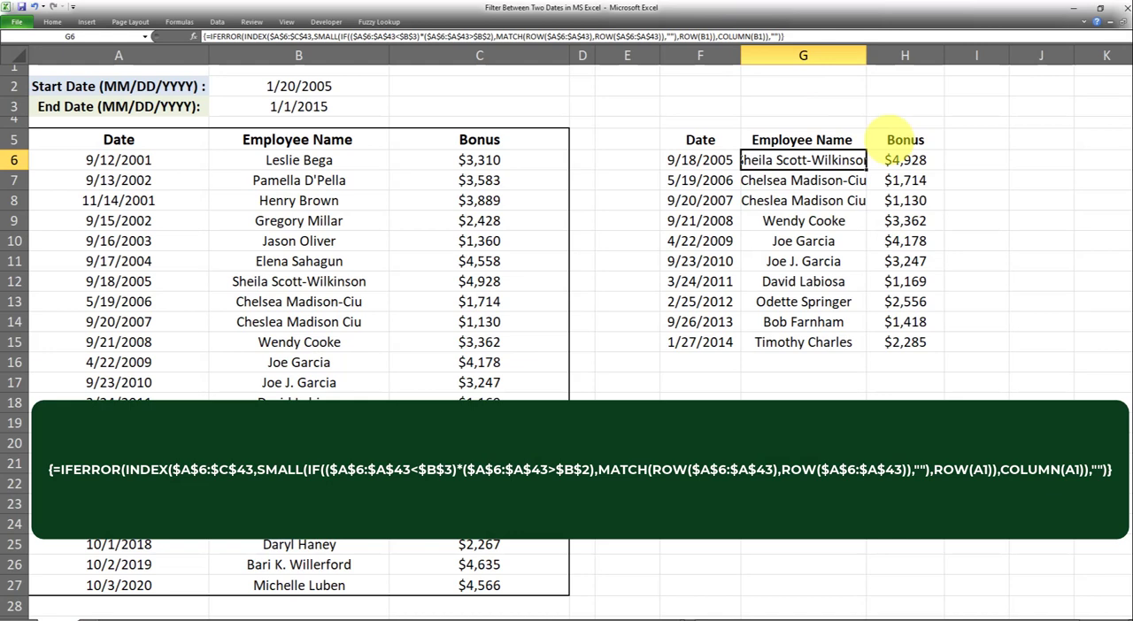
pyautogui.click(905, 160)
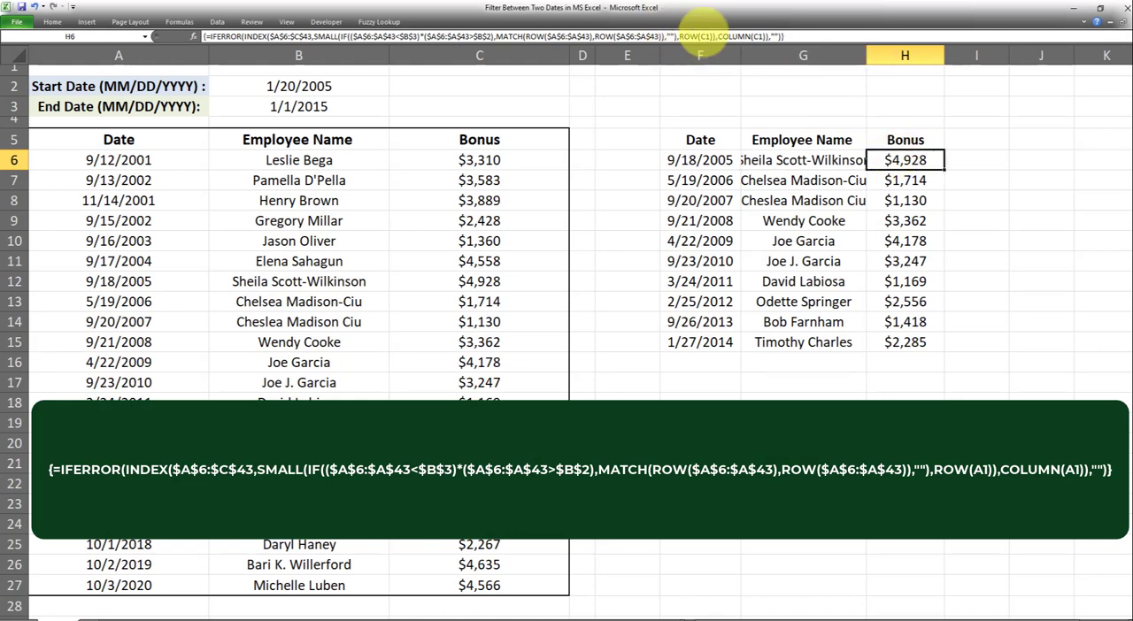